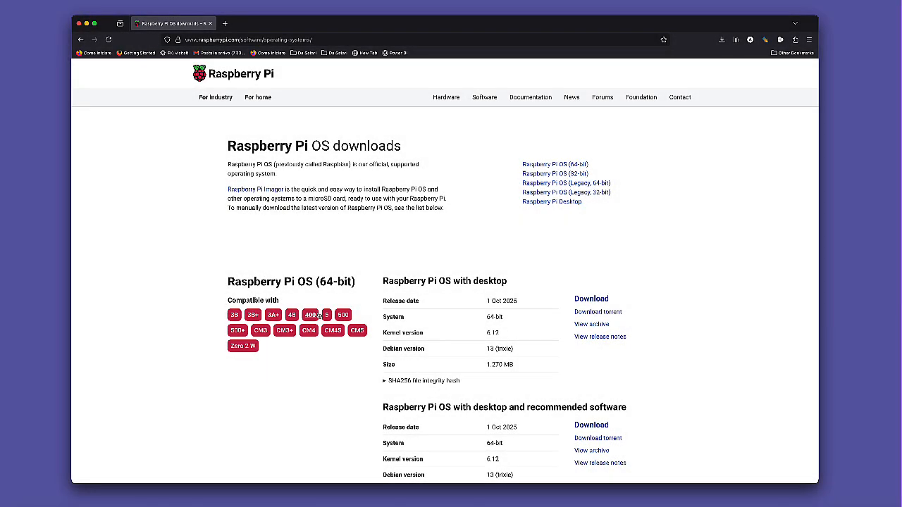
pyautogui.moveTo(319, 319)
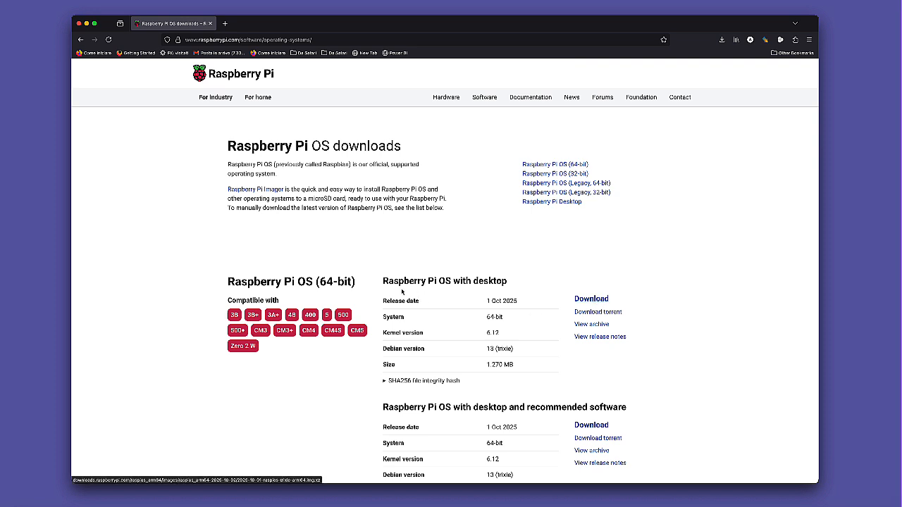
# Save the 64-bit Raspberry Pi OS desktop image to Downloads, overwriting the existing copy.
pyautogui.doubleClick(444, 281)
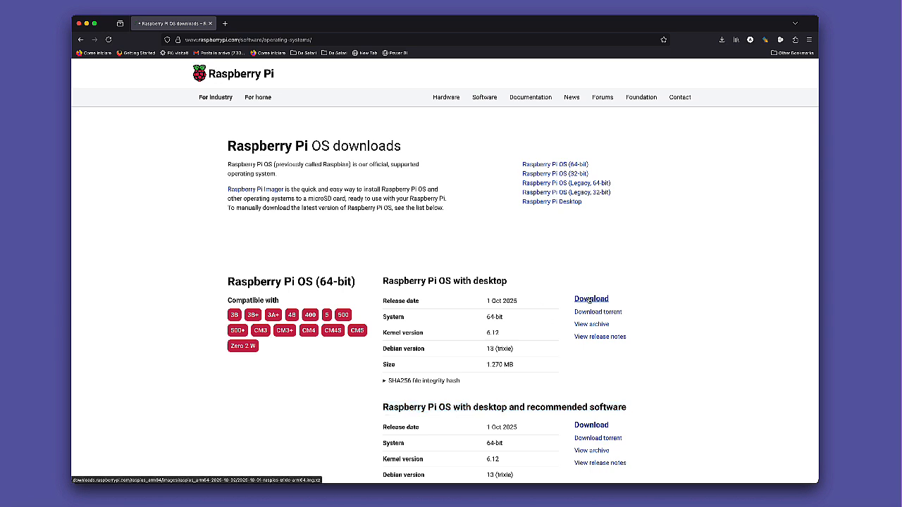
pyautogui.click(591, 298)
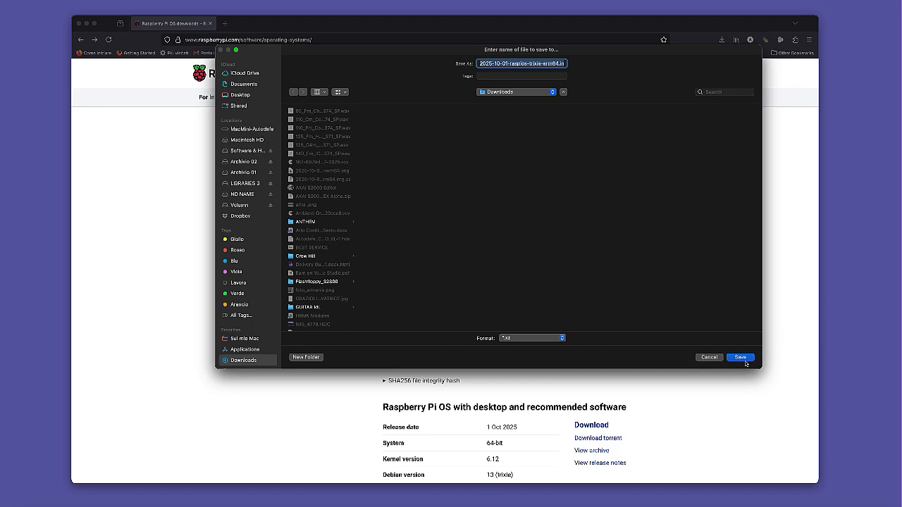
pyautogui.click(741, 358)
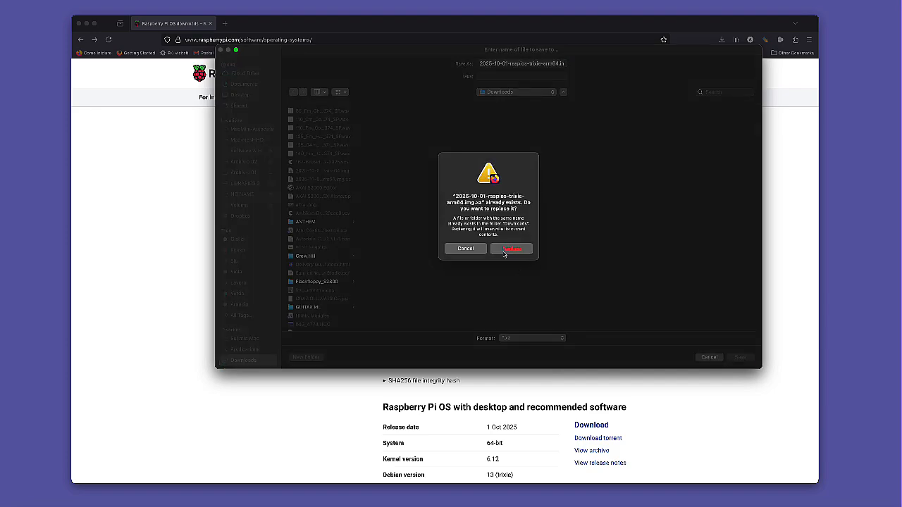
pyautogui.click(512, 248)
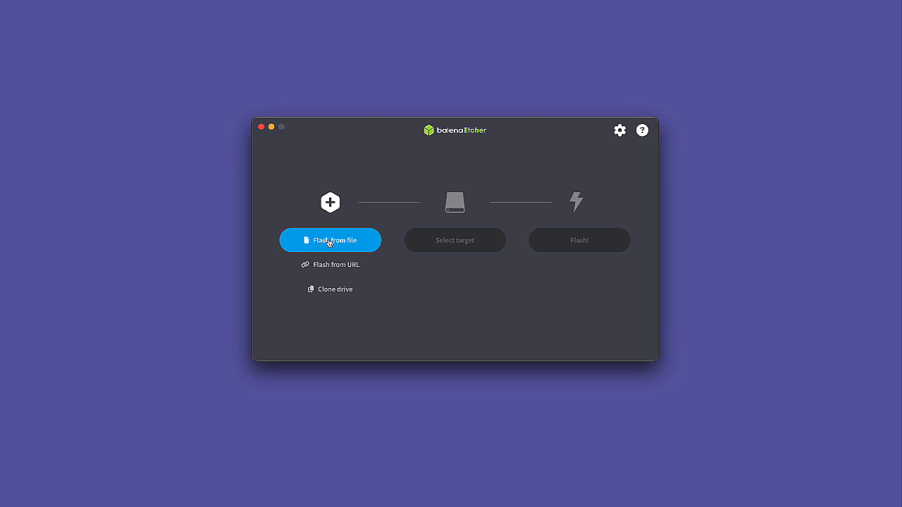
# Load the 2025-10-01-raspios-trixie-arm64.img.xz image from Downloads as the flash source.
pyautogui.click(330, 239)
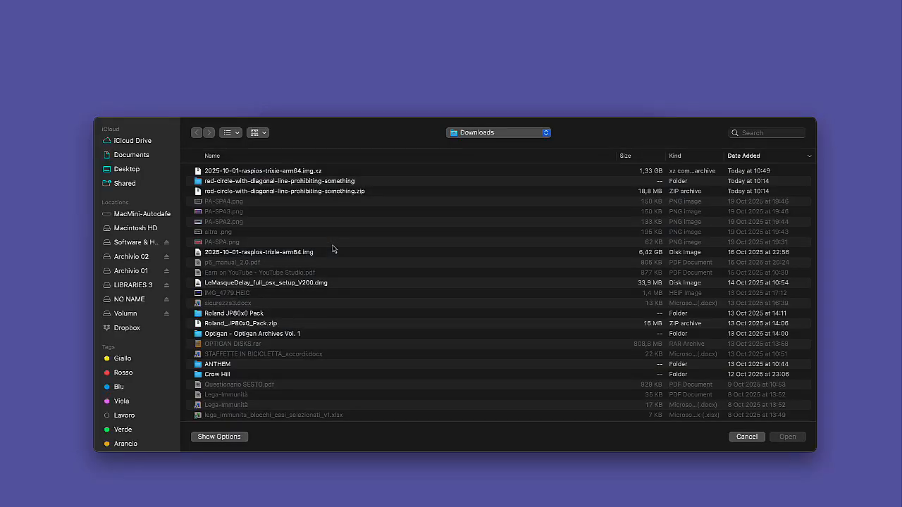
pyautogui.click(265, 170)
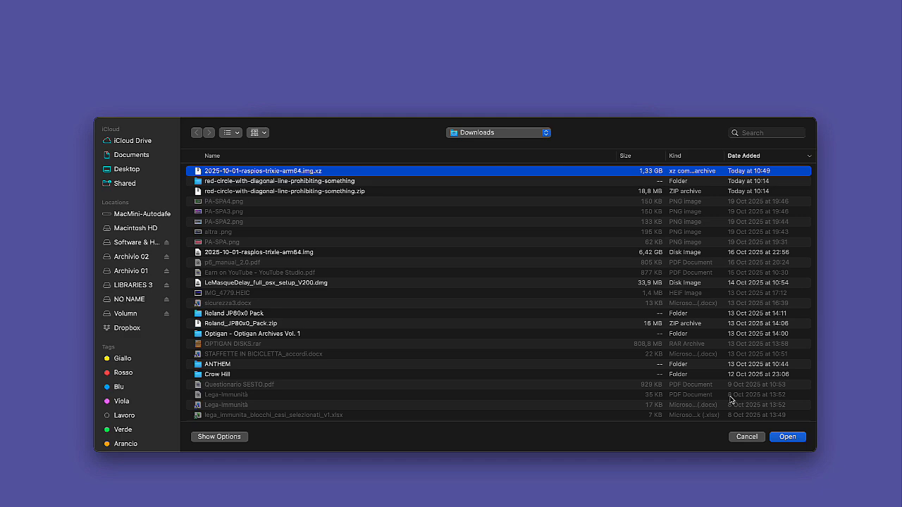
pyautogui.click(786, 437)
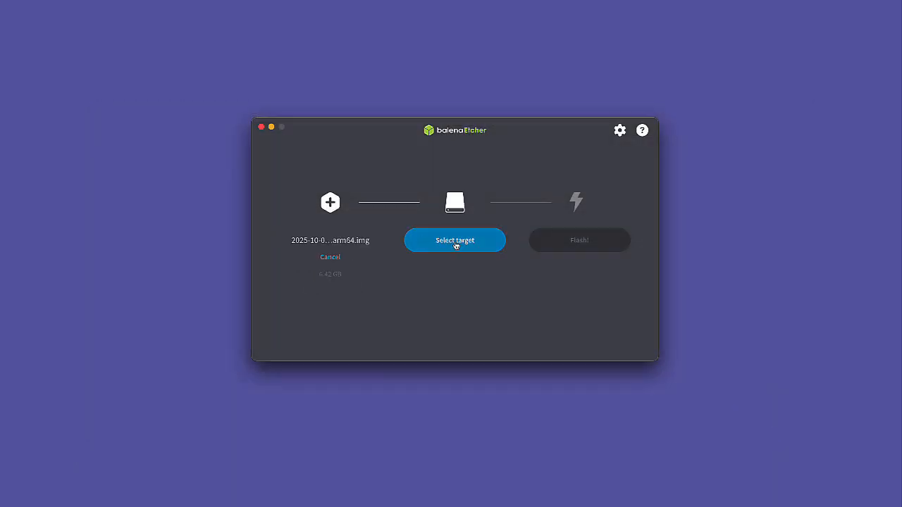
# Target the 61.9 GB Generic MassStorageClass Media drive and start flashing.
pyautogui.click(453, 240)
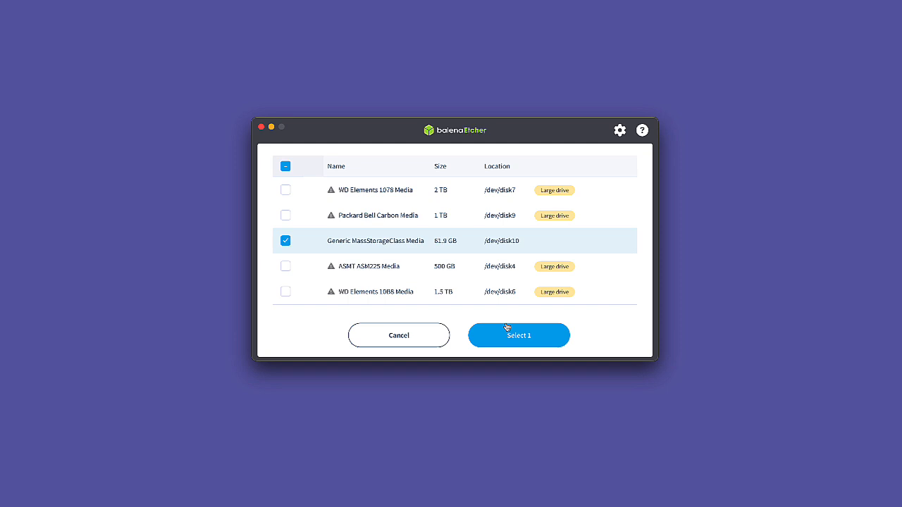
pyautogui.click(518, 336)
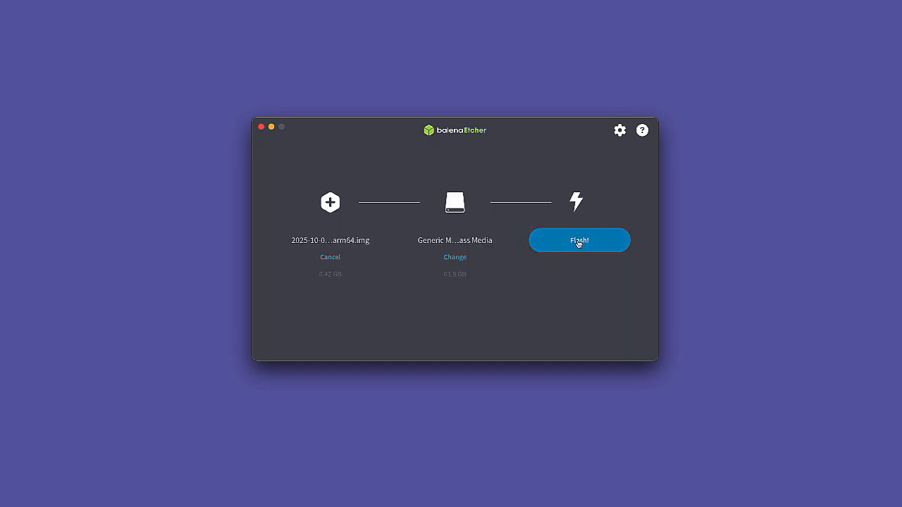
pyautogui.click(578, 239)
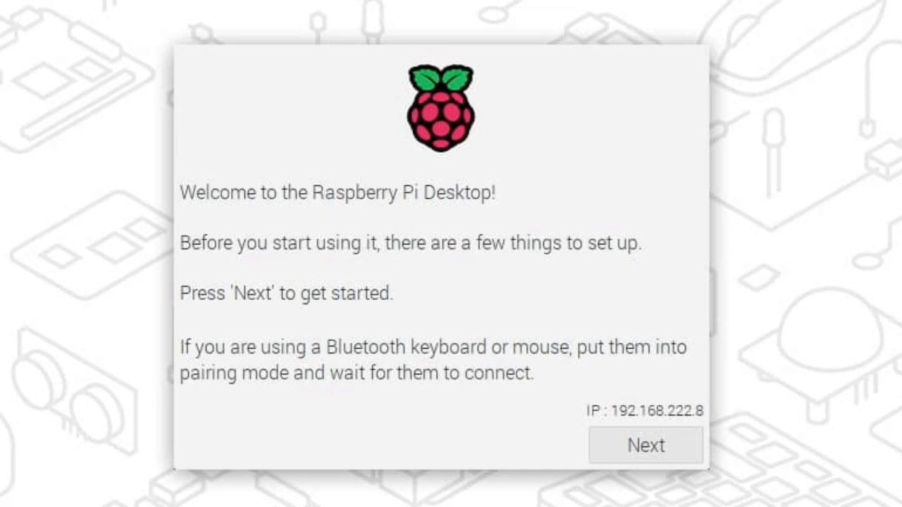
# Advance past the Welcome to the Raspberry Pi Desktop screen into first-boot setup.
pyautogui.click(646, 445)
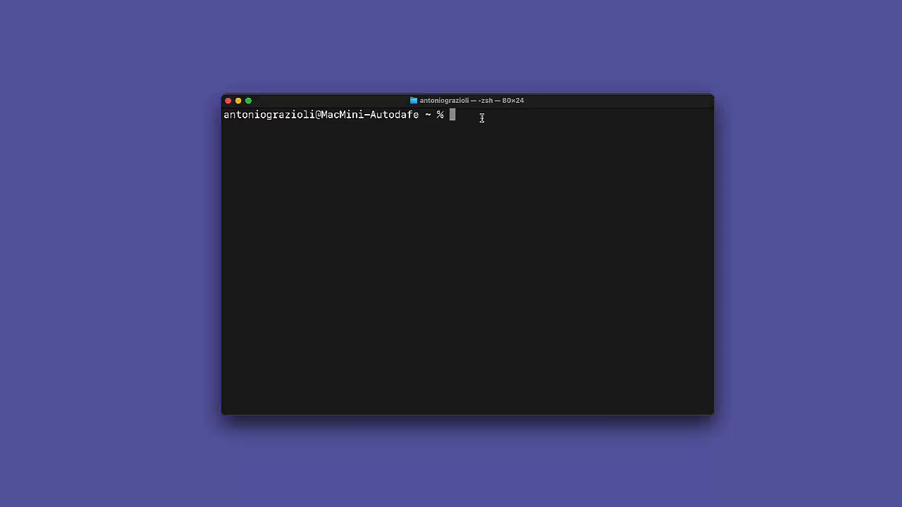
# SSH into the Pi at 192.168.1.13, accept its host key with yes, and clear the prompt.
pyautogui.write('ssh auto')
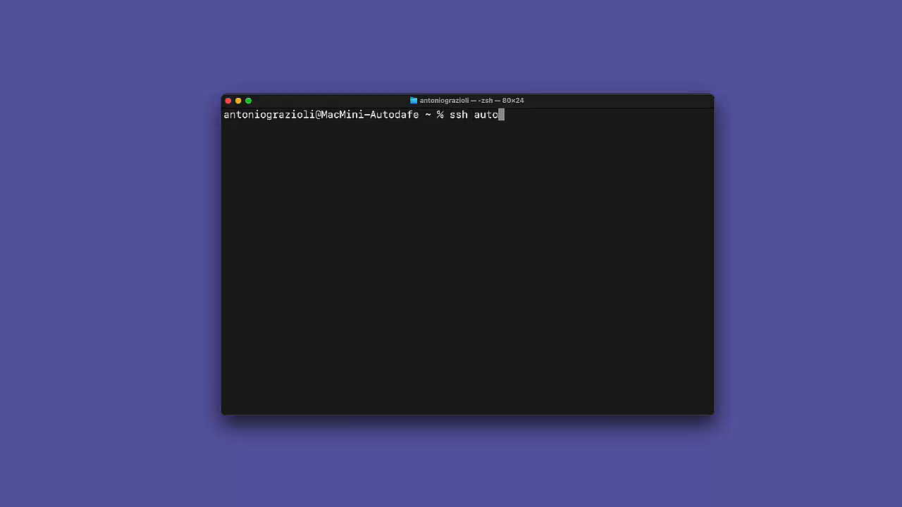
pyautogui.write('dafe@')
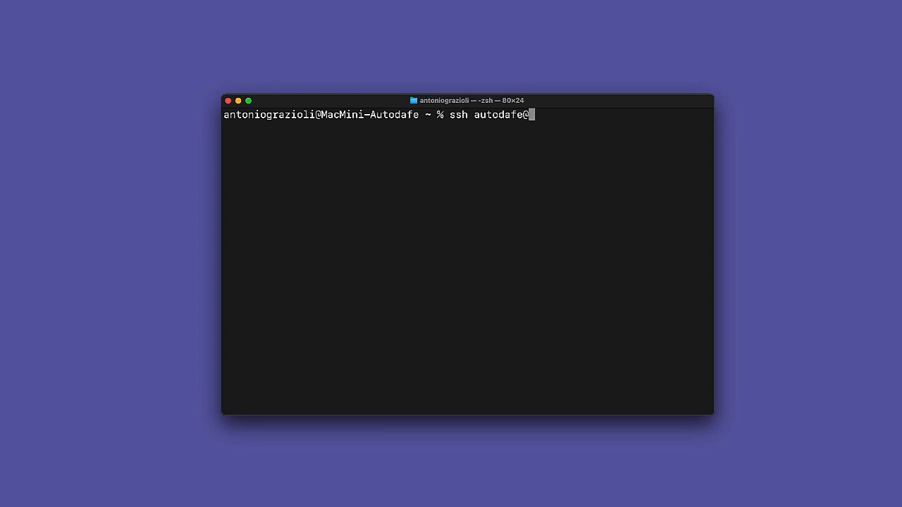
pyautogui.write('192.16')
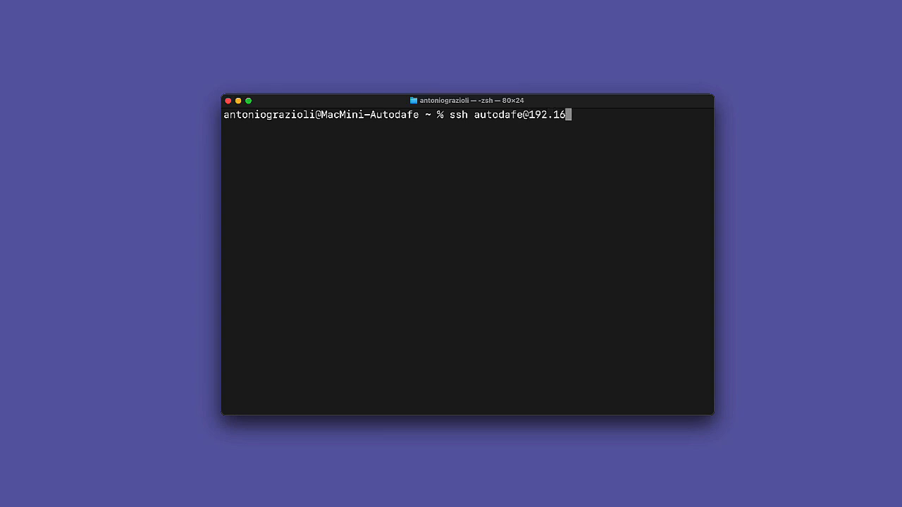
pyautogui.write('8.1.1')
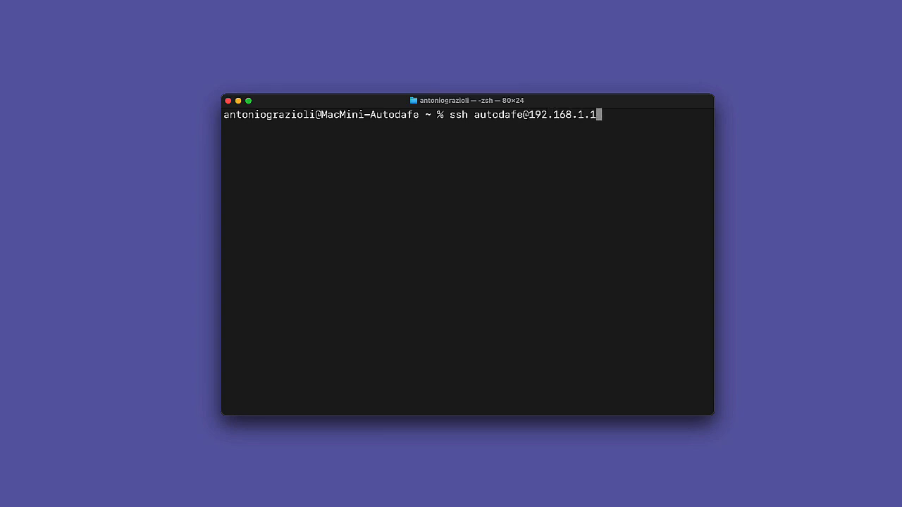
pyautogui.press('Enter')
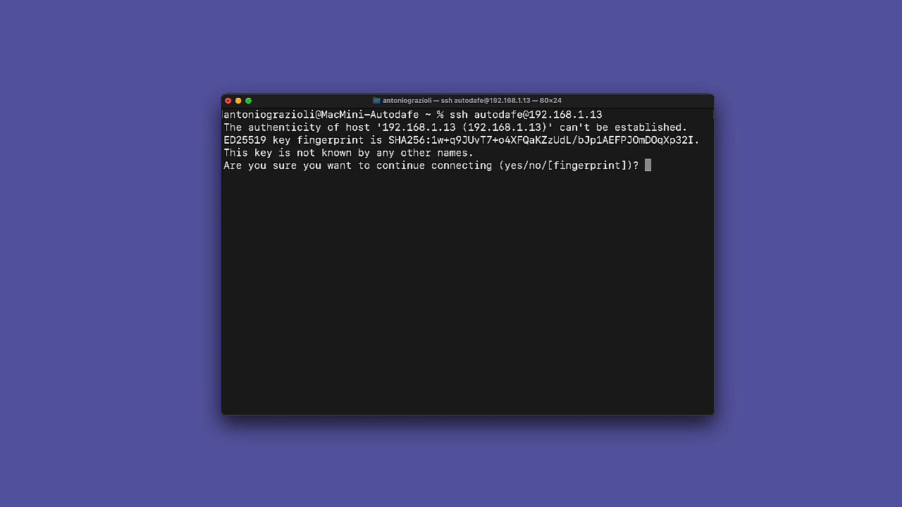
pyautogui.write('yes')
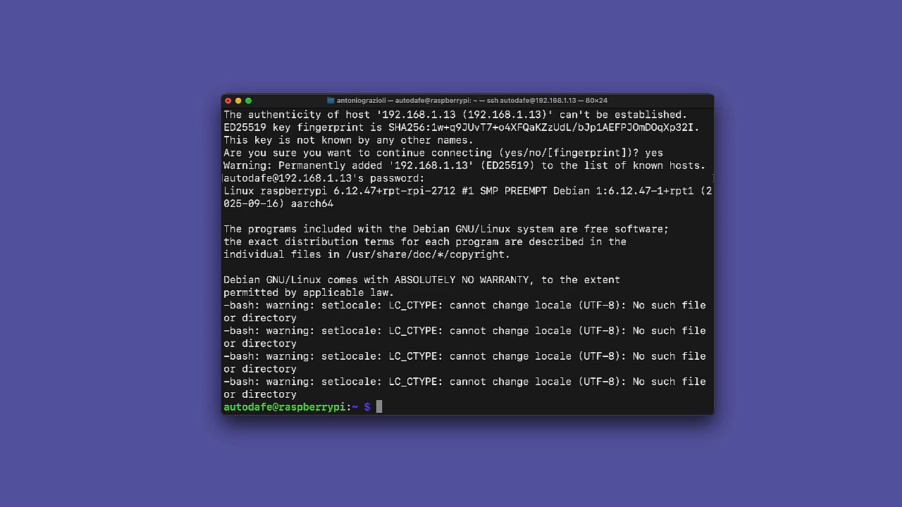
pyautogui.write('cl')
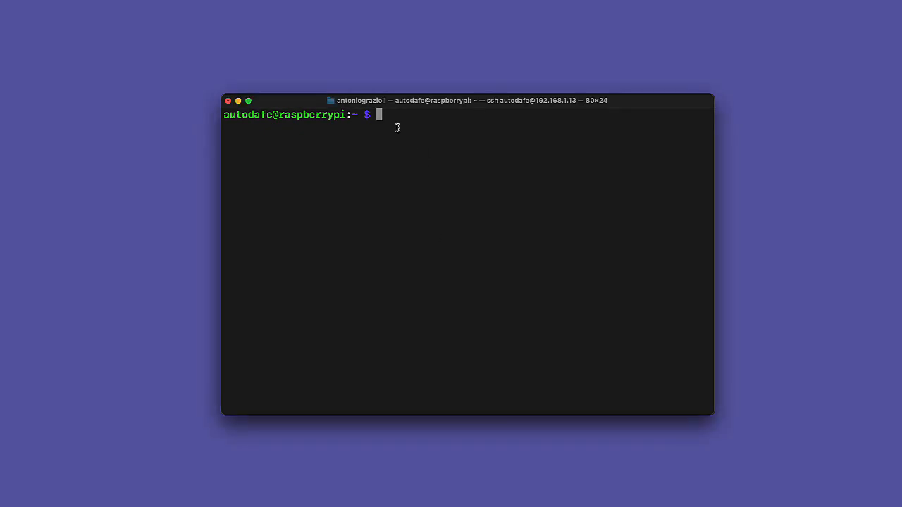
# Edit /boot/firmware/config.txt with sudo nano and select the hdmi display settings under [all].
pyautogui.write('clear')
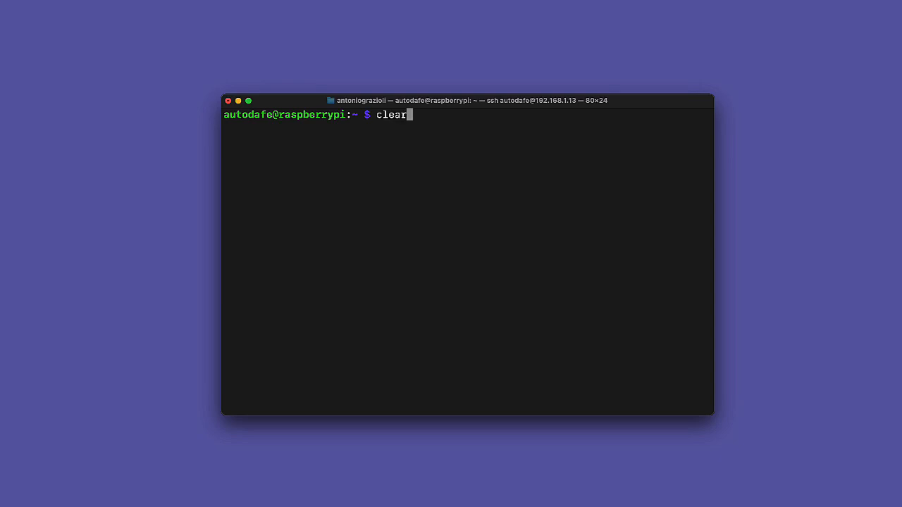
pyautogui.write('sudo nano /boot/firmware/config.txt')
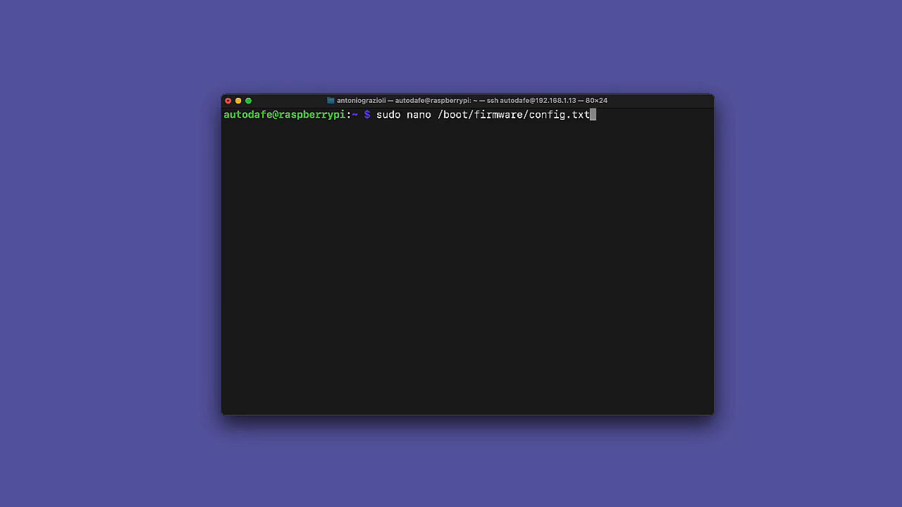
pyautogui.moveTo(415, 107)
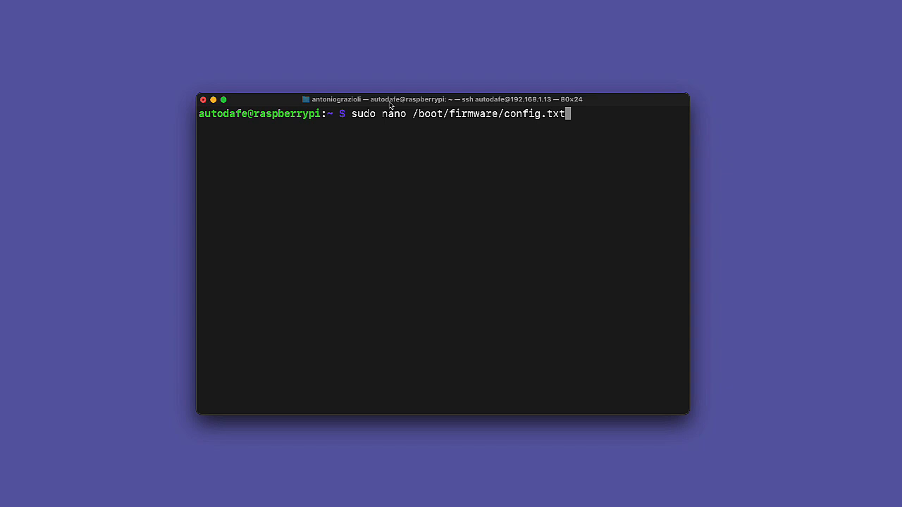
pyautogui.moveTo(583, 131)
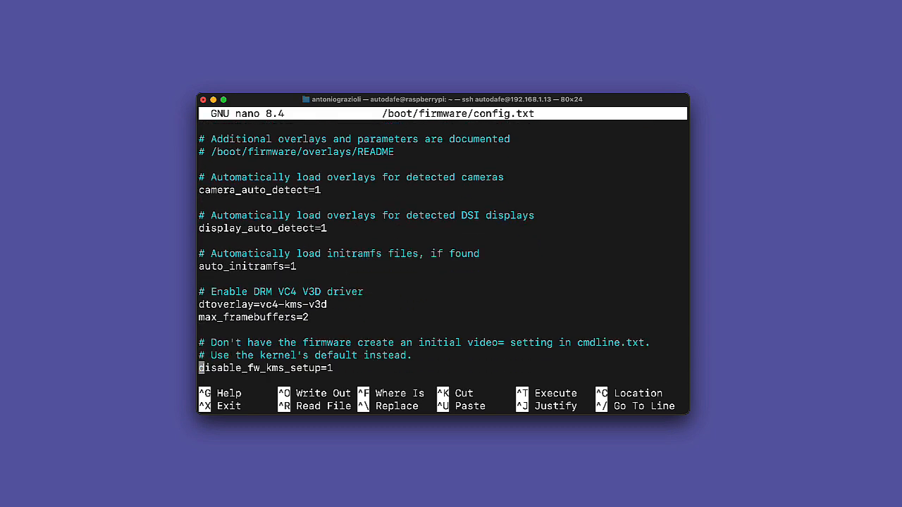
pyautogui.scroll(-3)
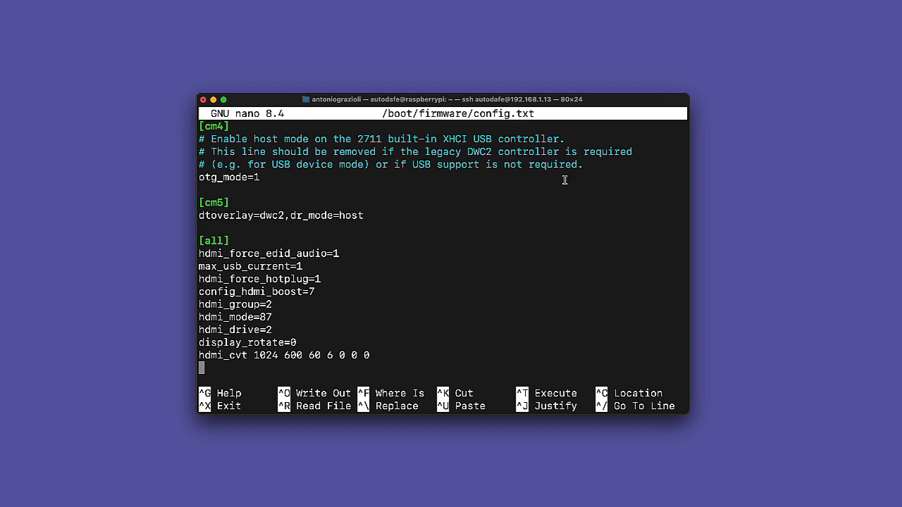
pyautogui.doubleClick(210, 254)
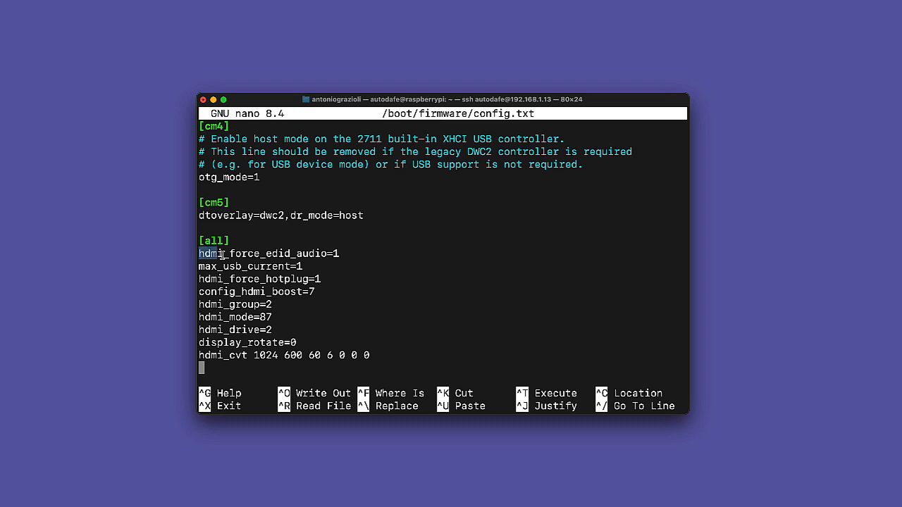
pyautogui.moveTo(200, 254); pyautogui.dragTo(372, 356)
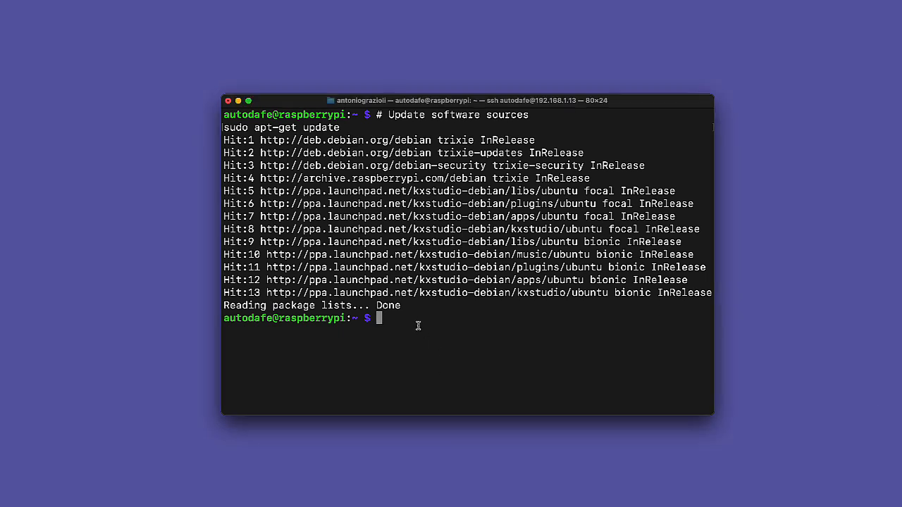
# Install gpgv and wget, download kxstudio-repos_11.2.0_all.deb from Launchpad, and install it with dpkg.
pyautogui.write('sudo apt-get install gpgv wget')
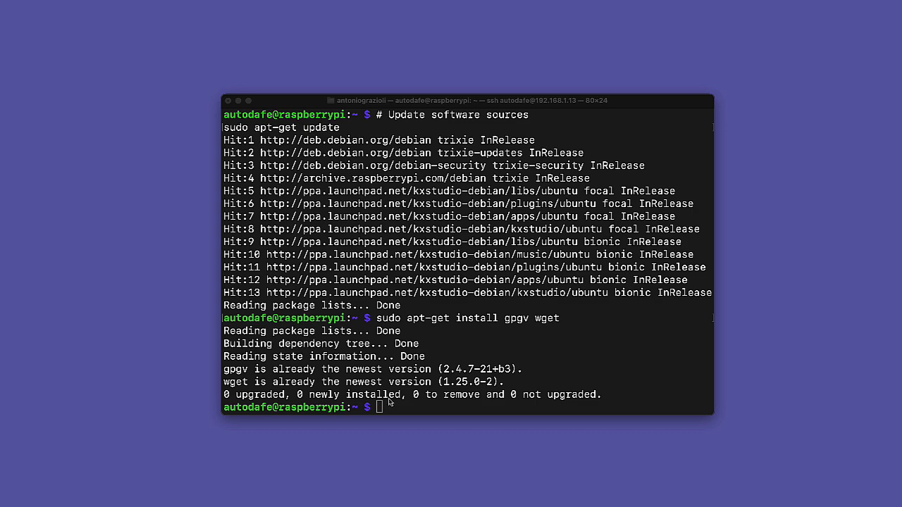
pyautogui.write('wget https://launchpad.net/~kxstudio-debian/+archive/kxstudio/+files/kxstudio-repos_11.2.0_all.deb')
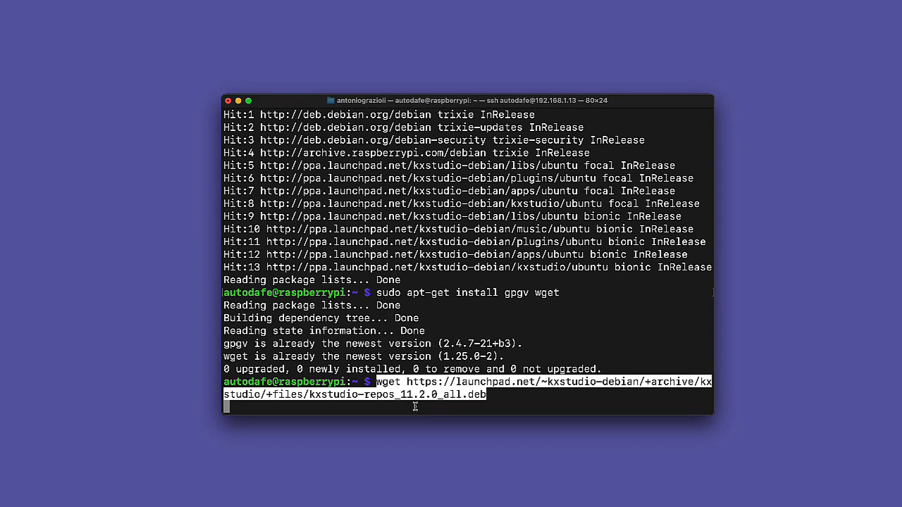
pyautogui.press('Return')
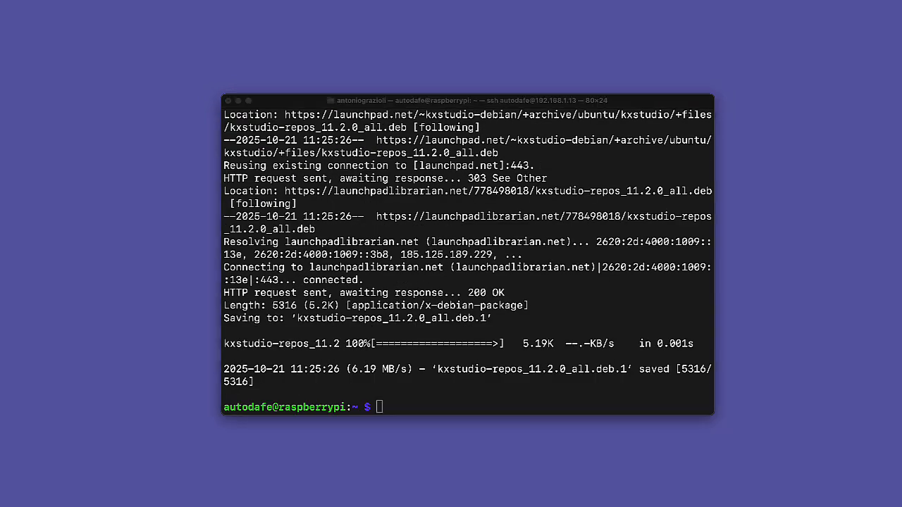
pyautogui.moveTo(406, 417)
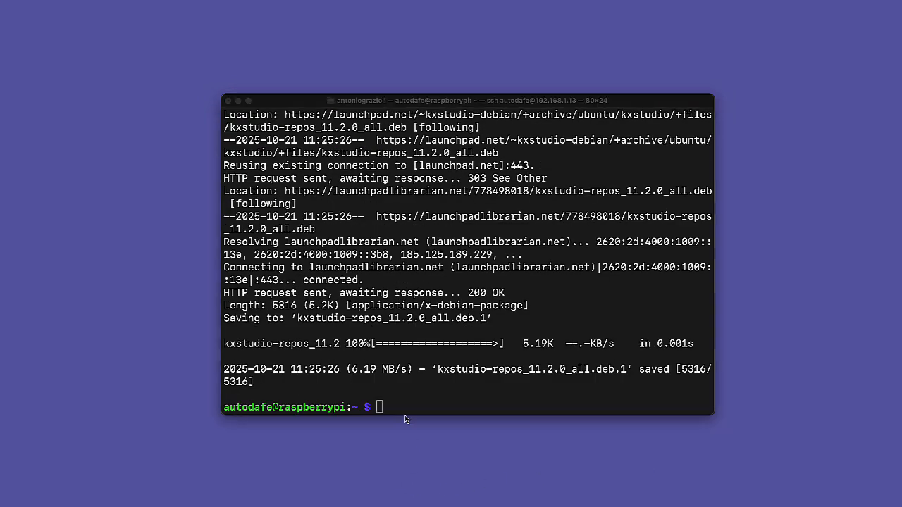
pyautogui.write('sudo dpkg -i kxstudio-repos_11.2.0_all.deb')
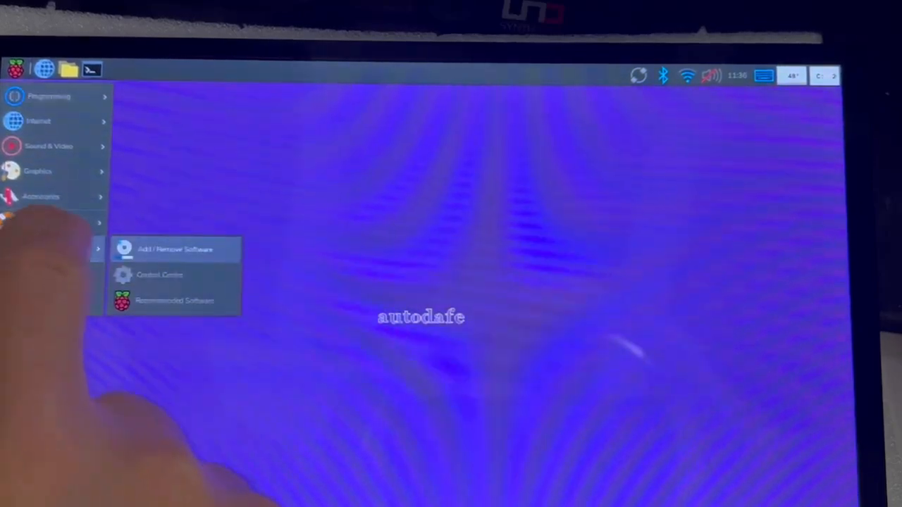
# Launch CardinalNative from /bin via the file manager.
pyautogui.click(175, 248)
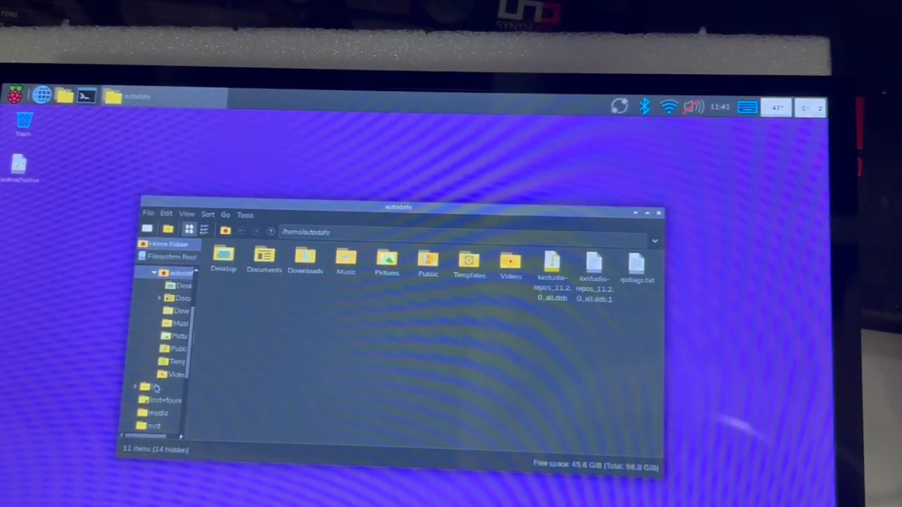
pyautogui.click(136, 257)
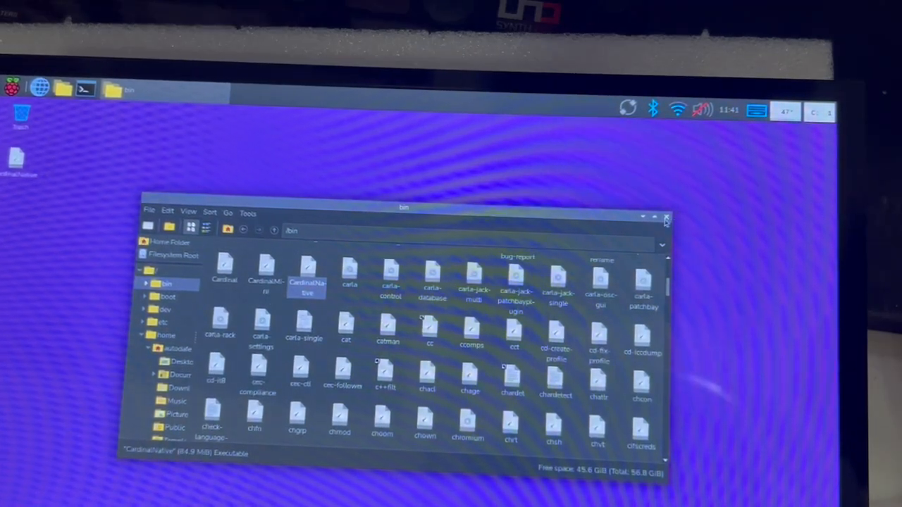
pyautogui.click(665, 217)
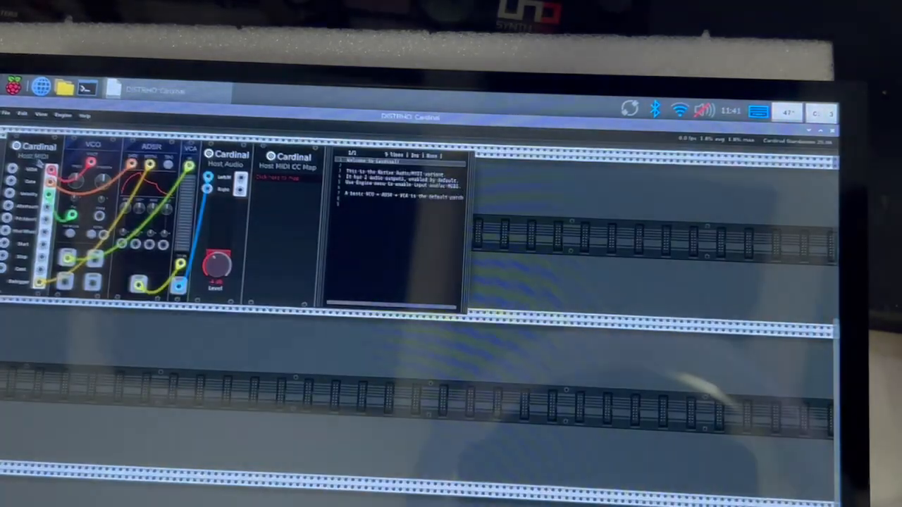
pyautogui.click(6, 115)
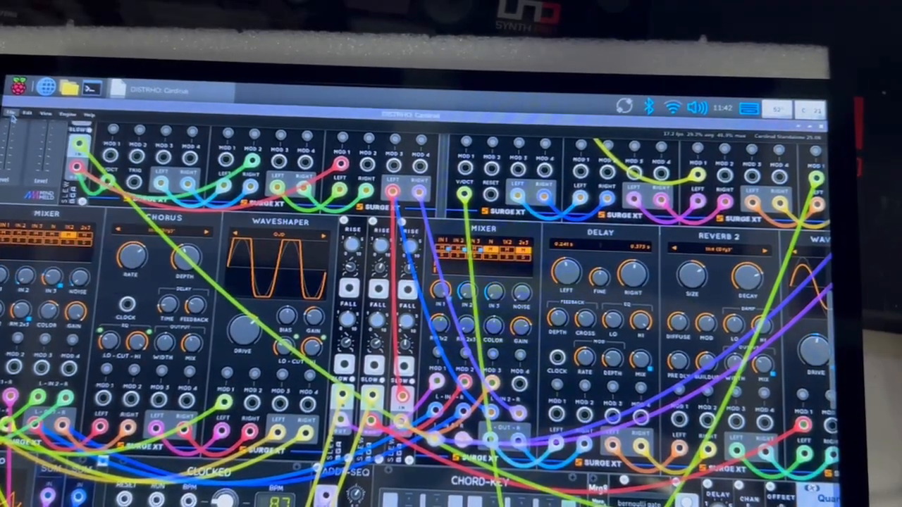
# Load another patch from the File menu, play it, and bring up the View menu.
pyautogui.click(11, 113)
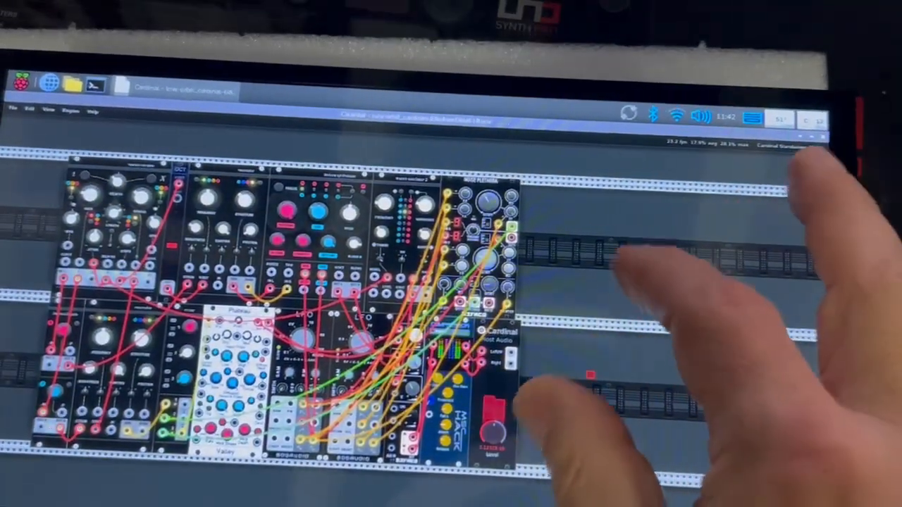
pyautogui.click(27, 110)
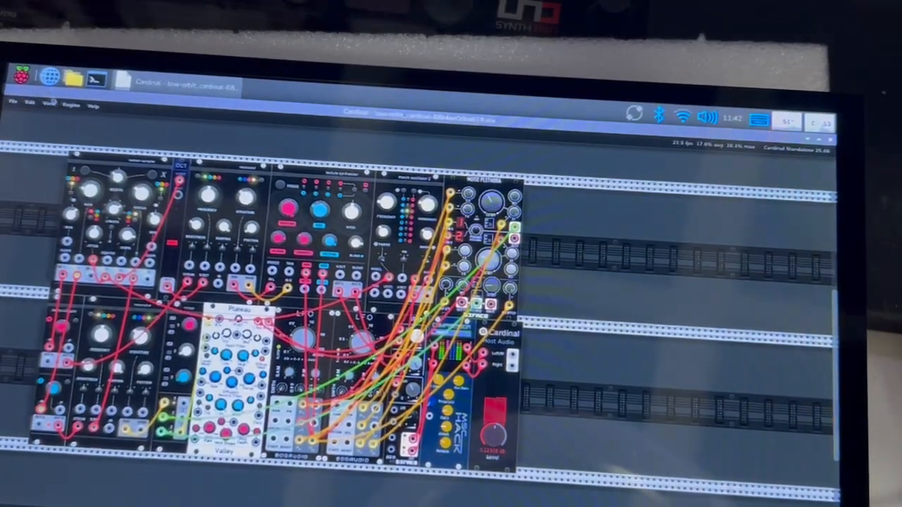
pyautogui.click(48, 106)
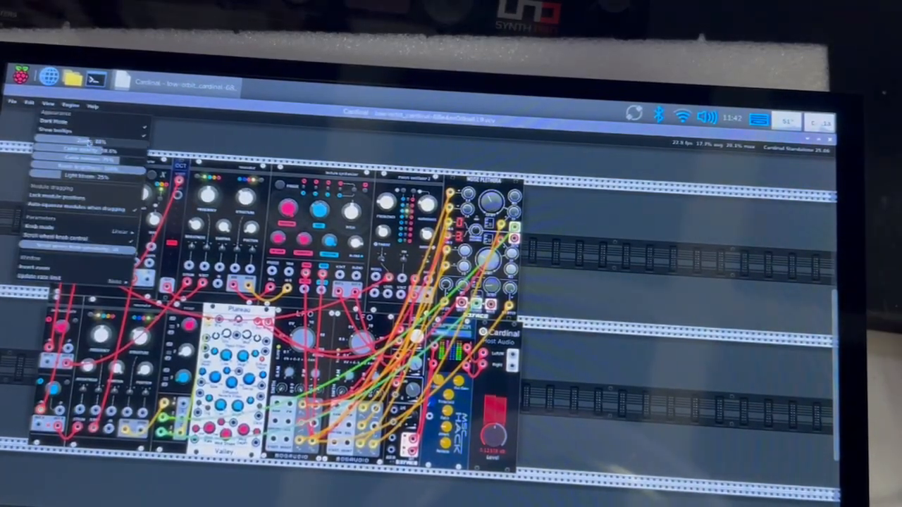